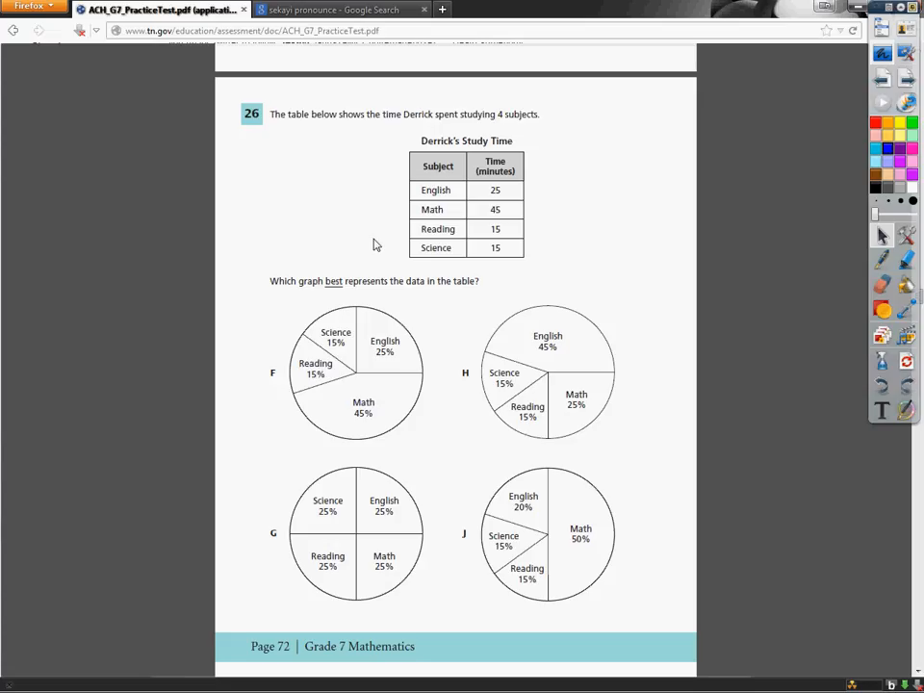
mouse_move(819, 226)
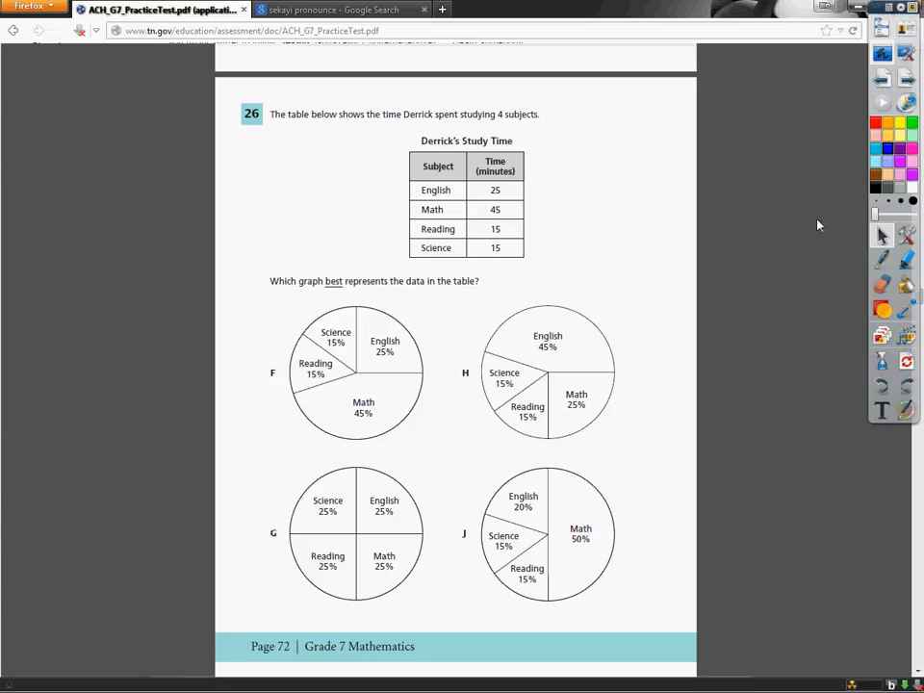
mouse_move(881, 237)
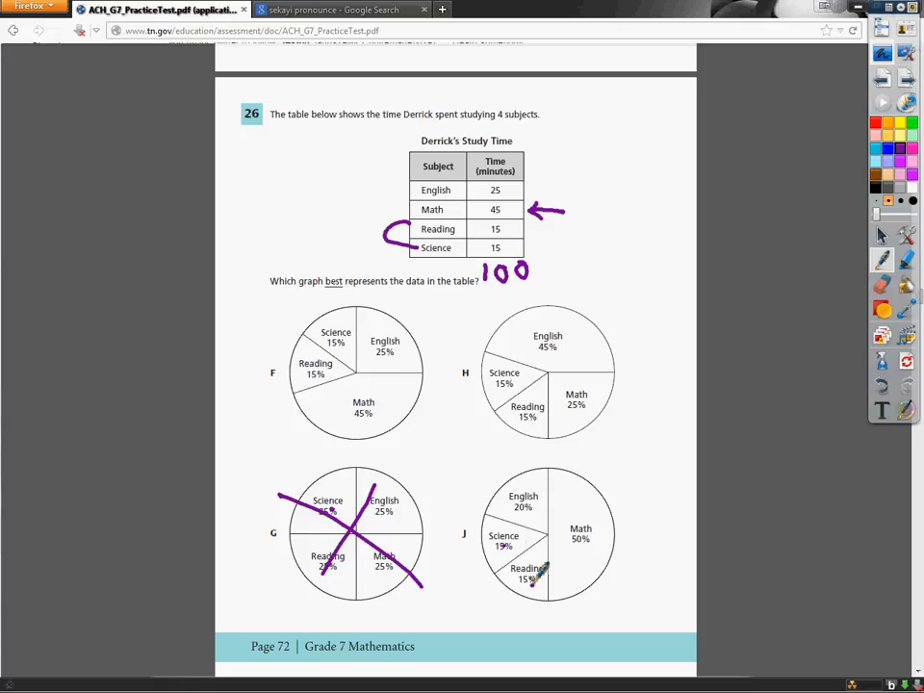
Draw a purple ink stroke across pie chart J to mark it wrong
left_click_drag(510, 496, 588, 578)
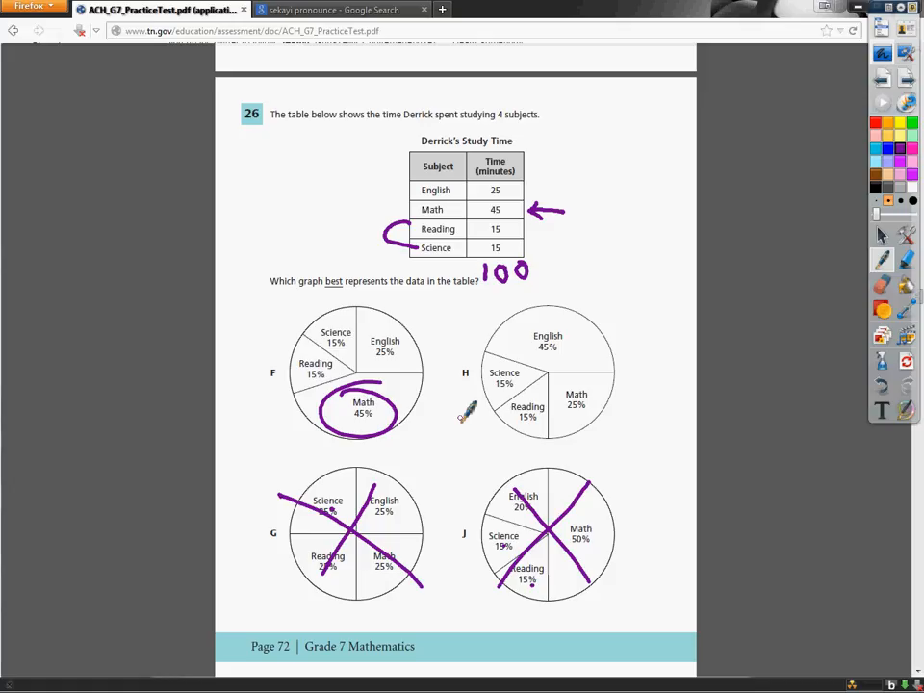
mouse_move(314, 370)
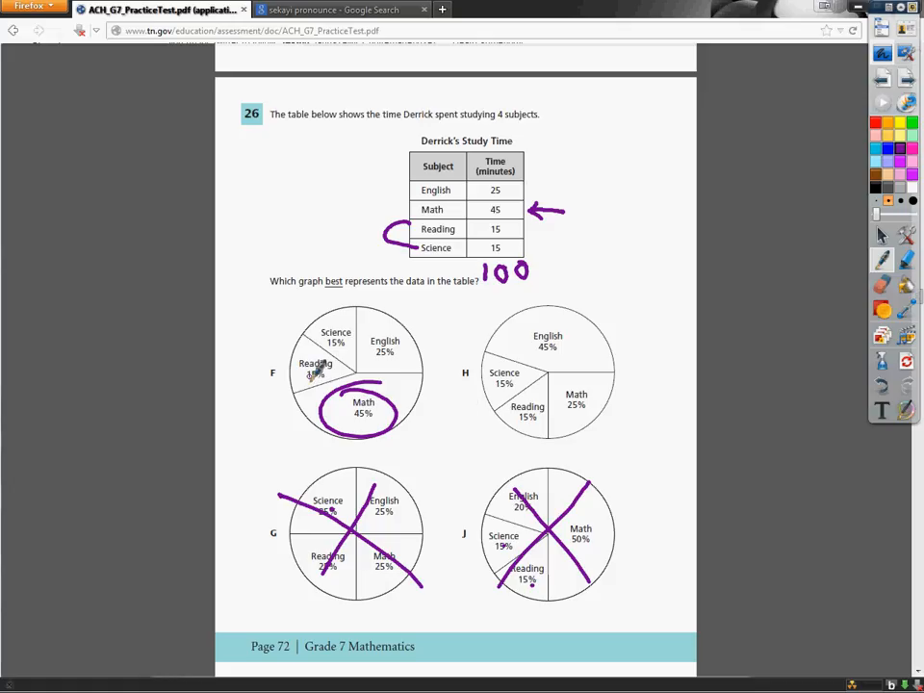